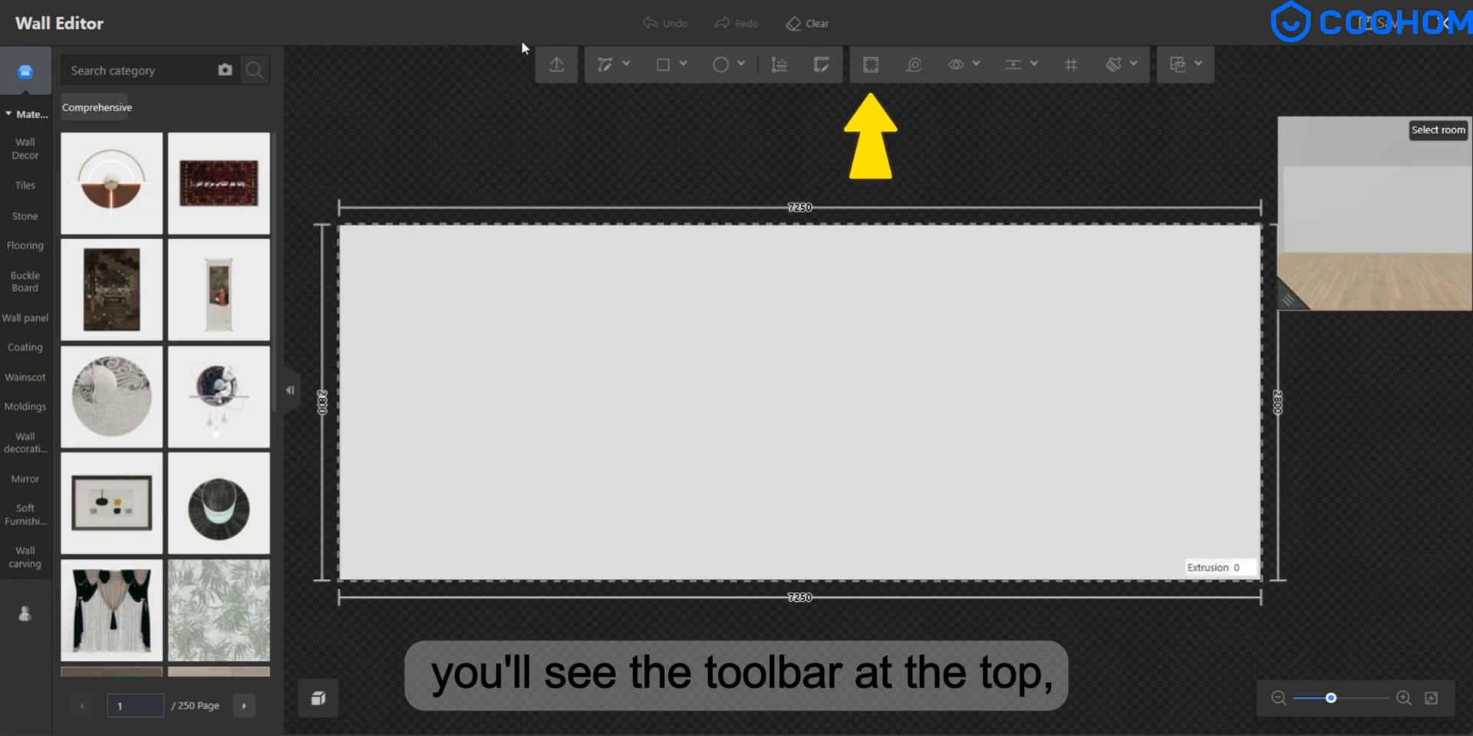
Step: Draw a straight horizontal division line across the wall near its top
{"action": "left_click", "coordinate": [606, 64]}
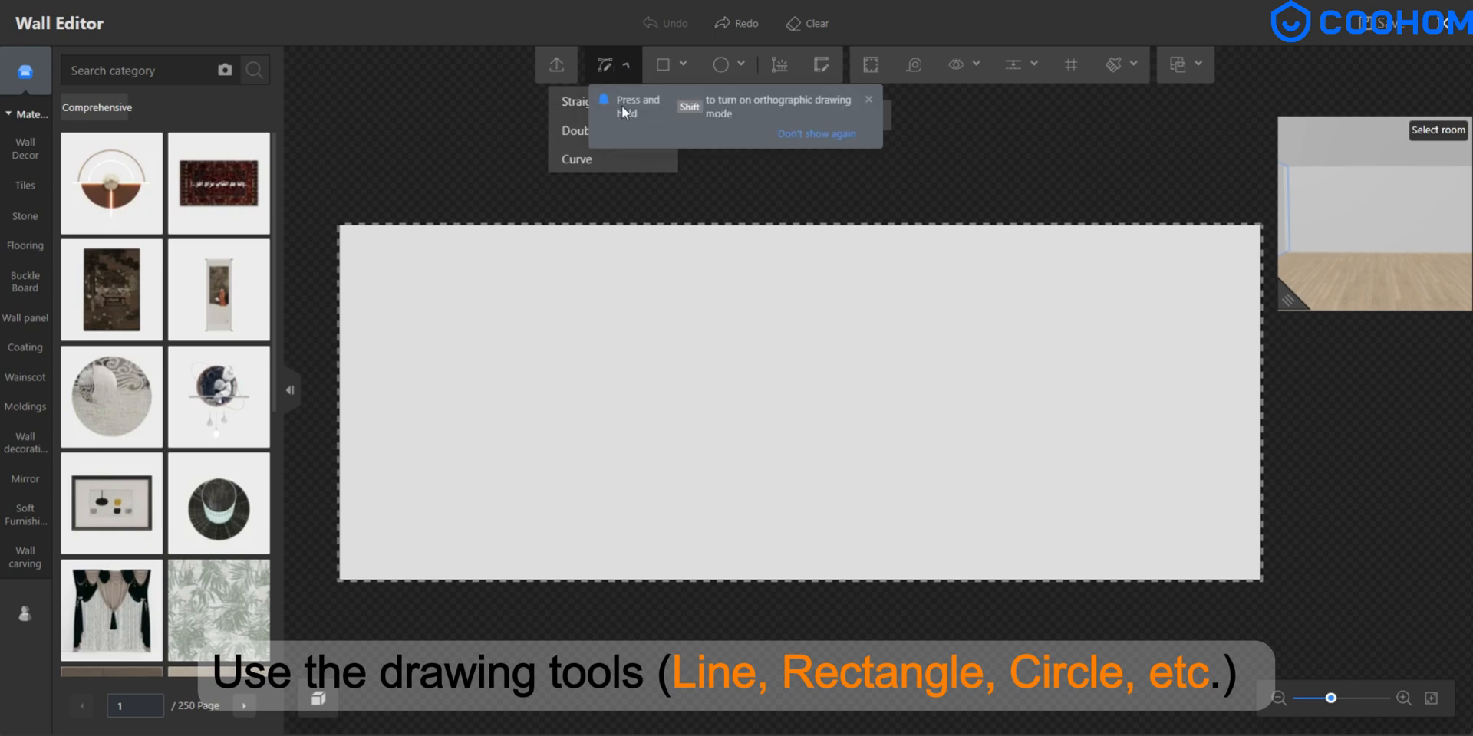
{"action": "left_click_drag", "start_coordinate": [340, 278], "coordinate": [1226, 278]}
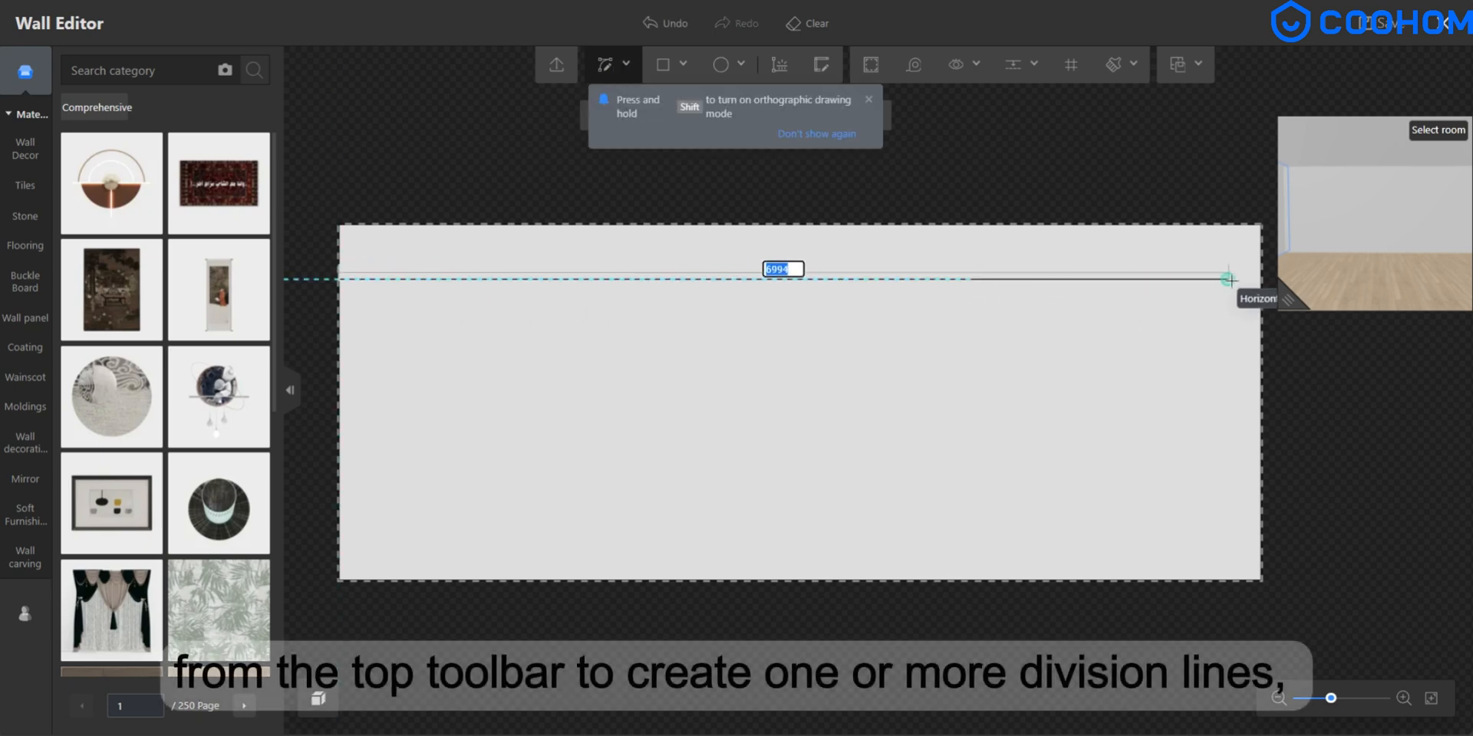
{"action": "left_click", "coordinate": [1227, 279]}
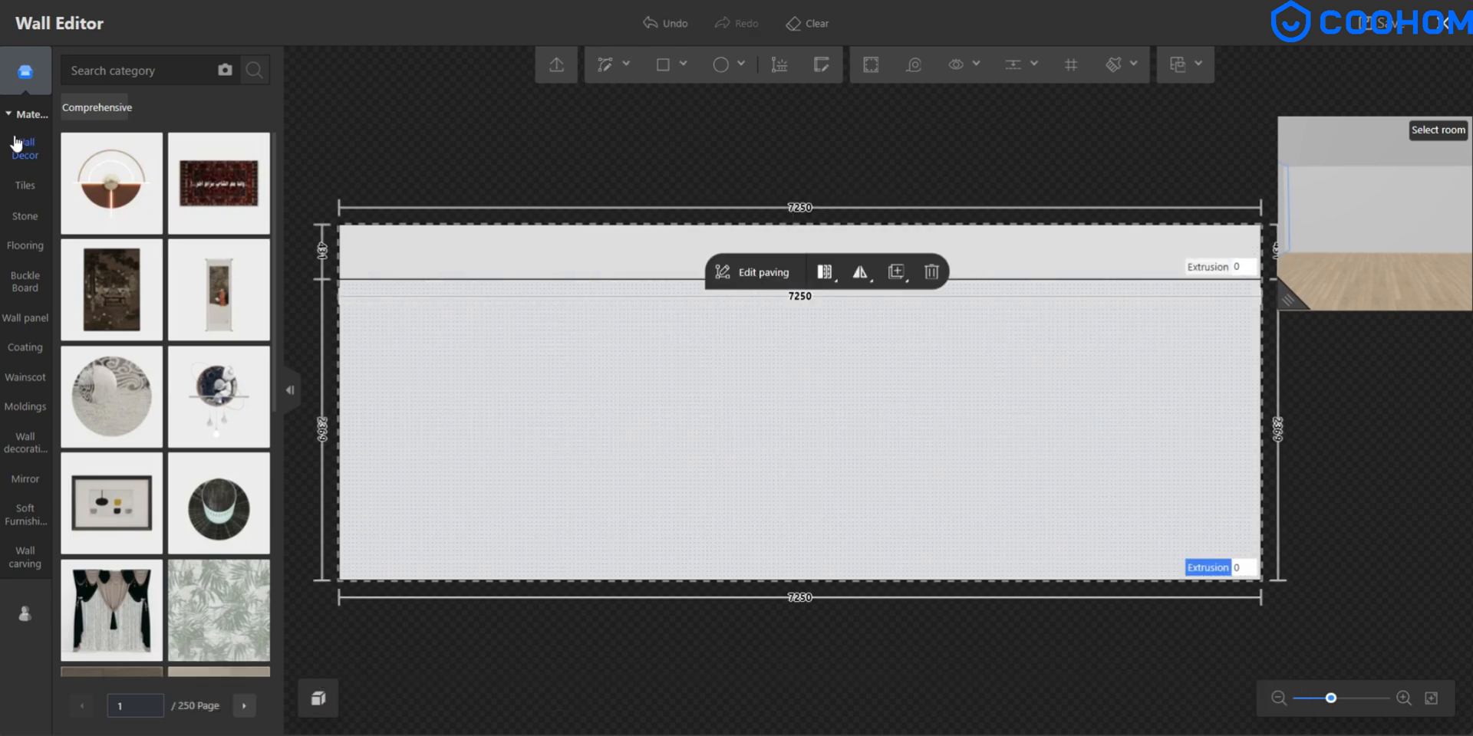
Step: Browse Wall Decor materials, start another line, then clear the wall back to blank
{"action": "left_click", "coordinate": [24, 149]}
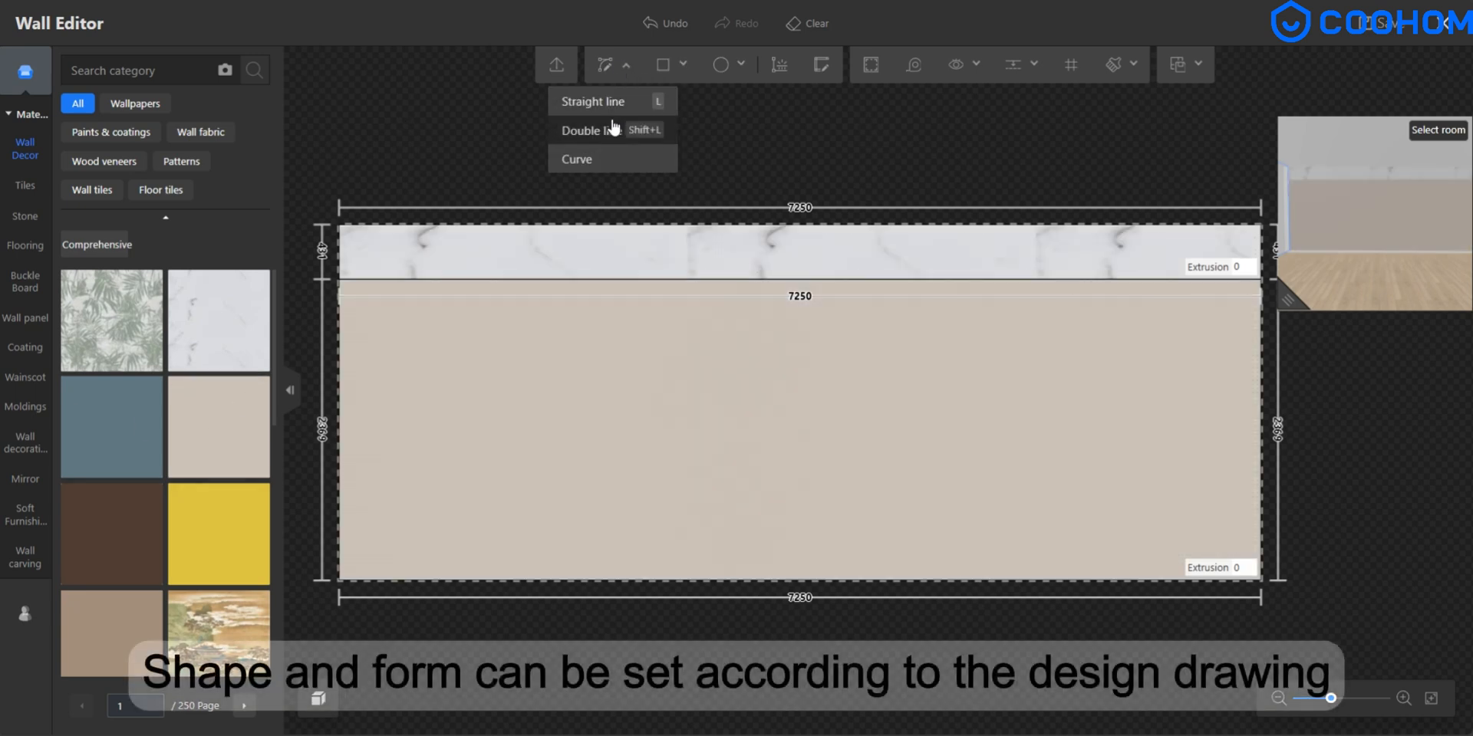
{"action": "left_click", "coordinate": [592, 101]}
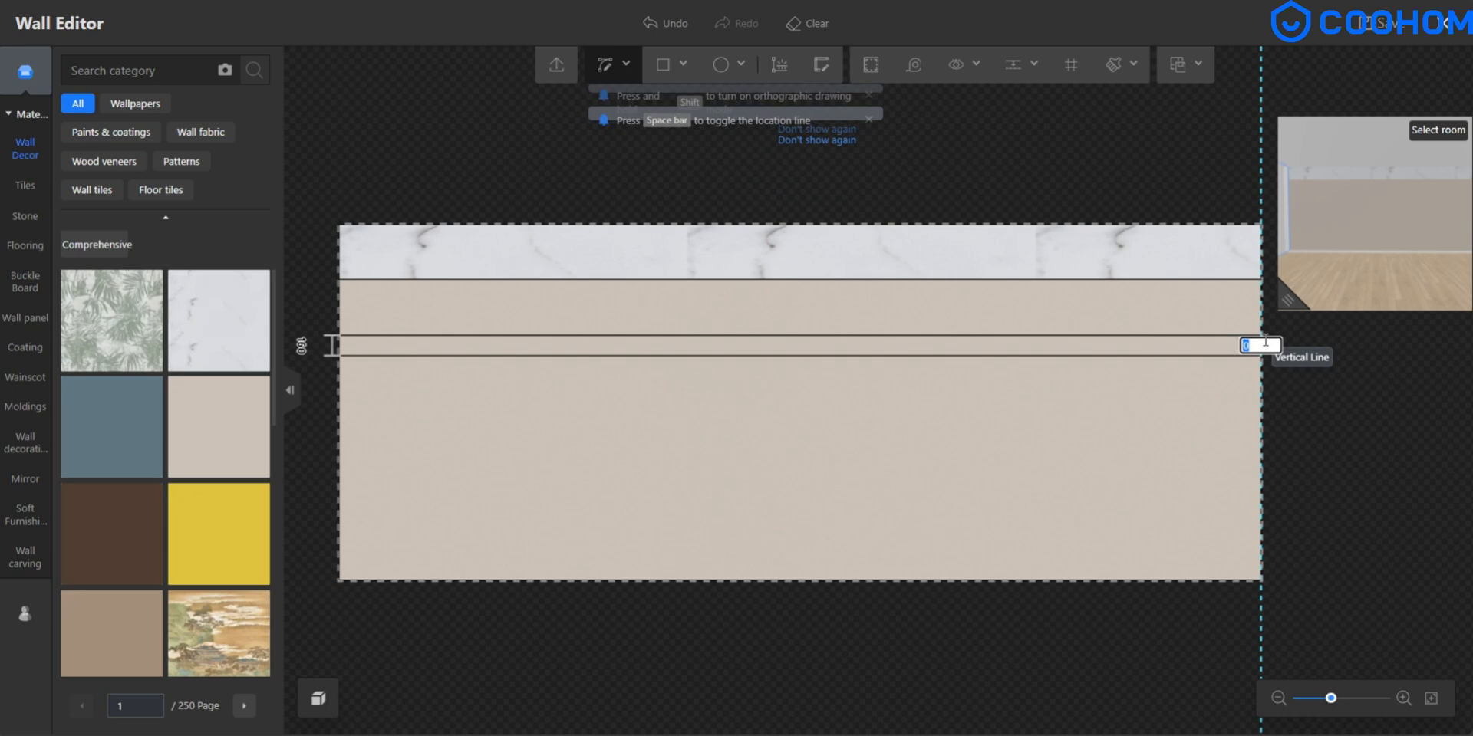
{"action": "left_click", "coordinate": [664, 65]}
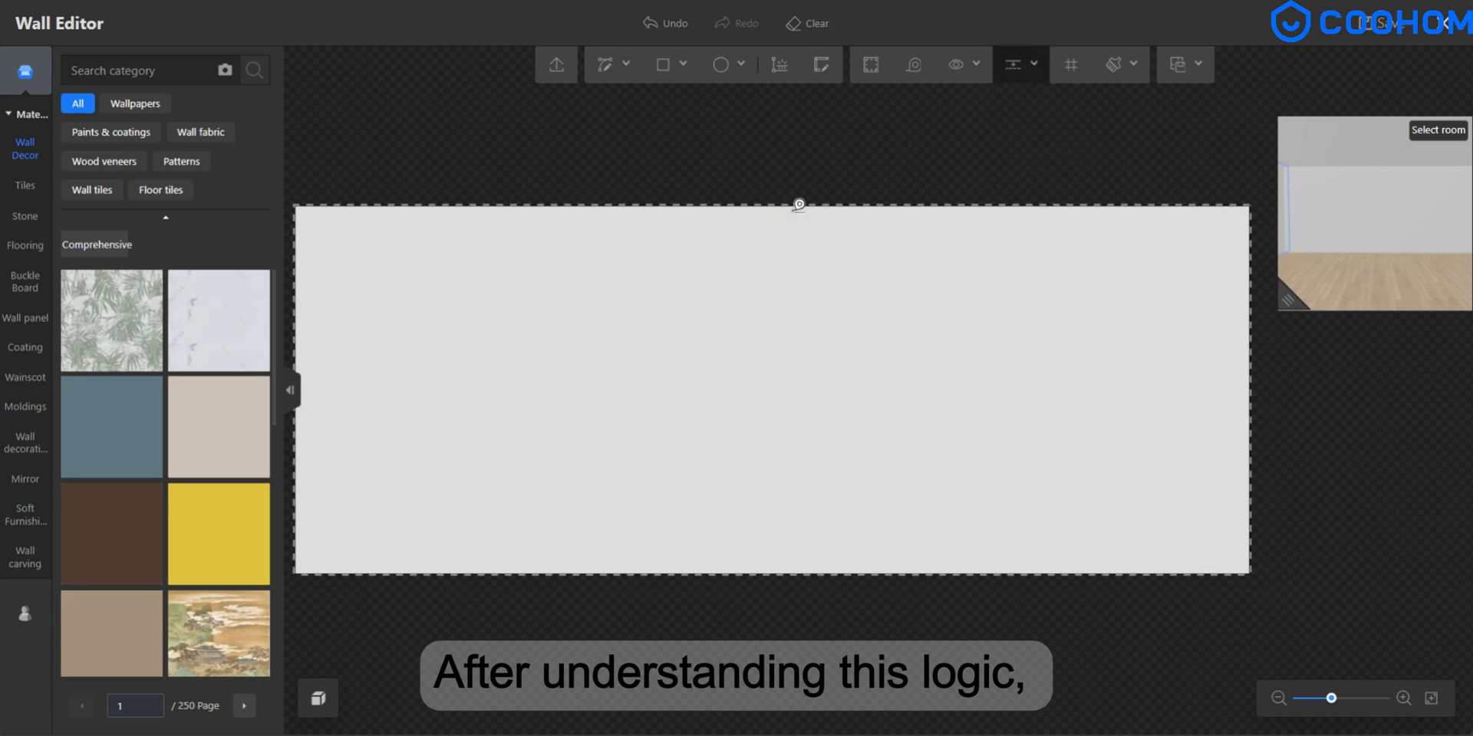
Step: Paint the wall blocks white and green, then exit the Wall Editor saving the design
{"action": "left_click", "coordinate": [798, 204]}
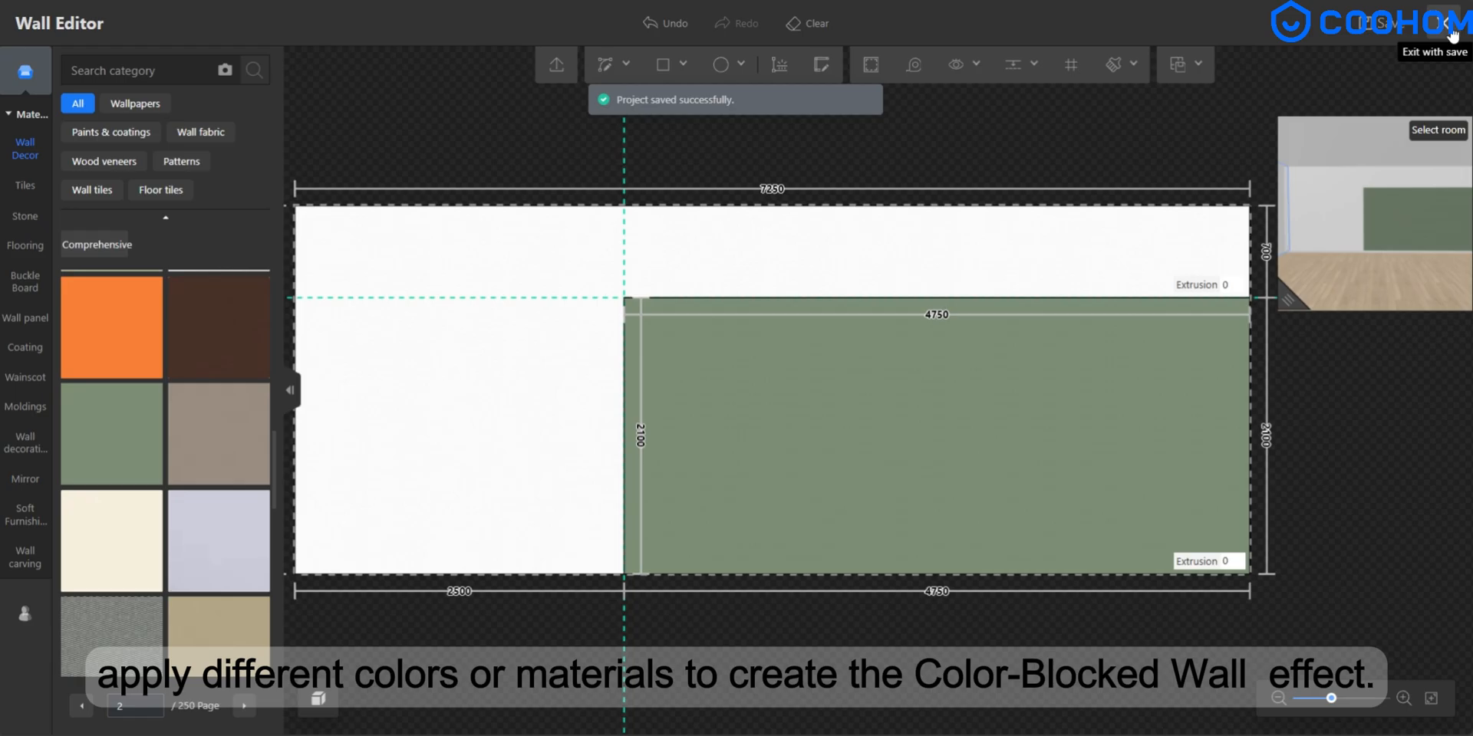
{"action": "left_click", "coordinate": [1449, 27]}
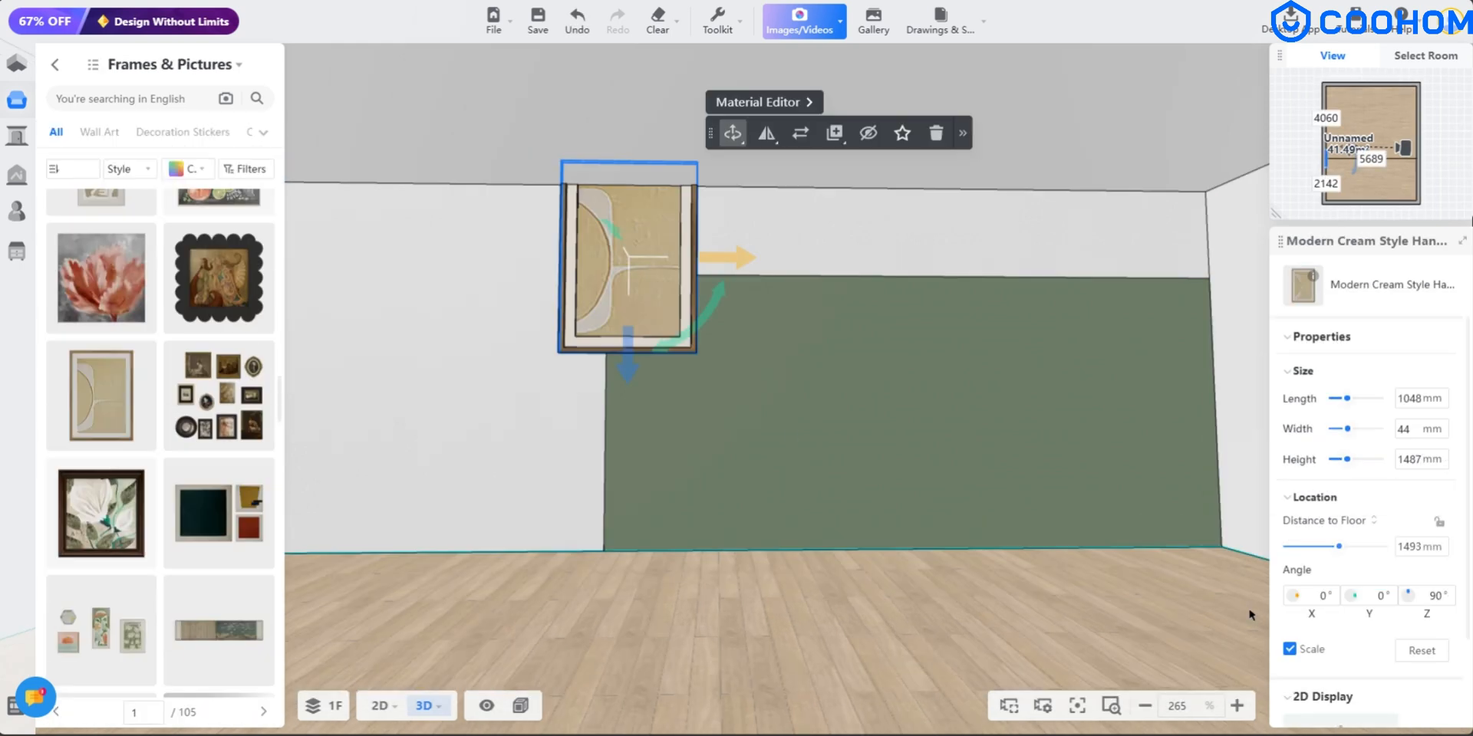
Step: Lower the framed painting via Distance to Floor and fine-tune its height on the wall
{"action": "left_click_drag", "start_coordinate": [1344, 546], "coordinate": [1321, 546]}
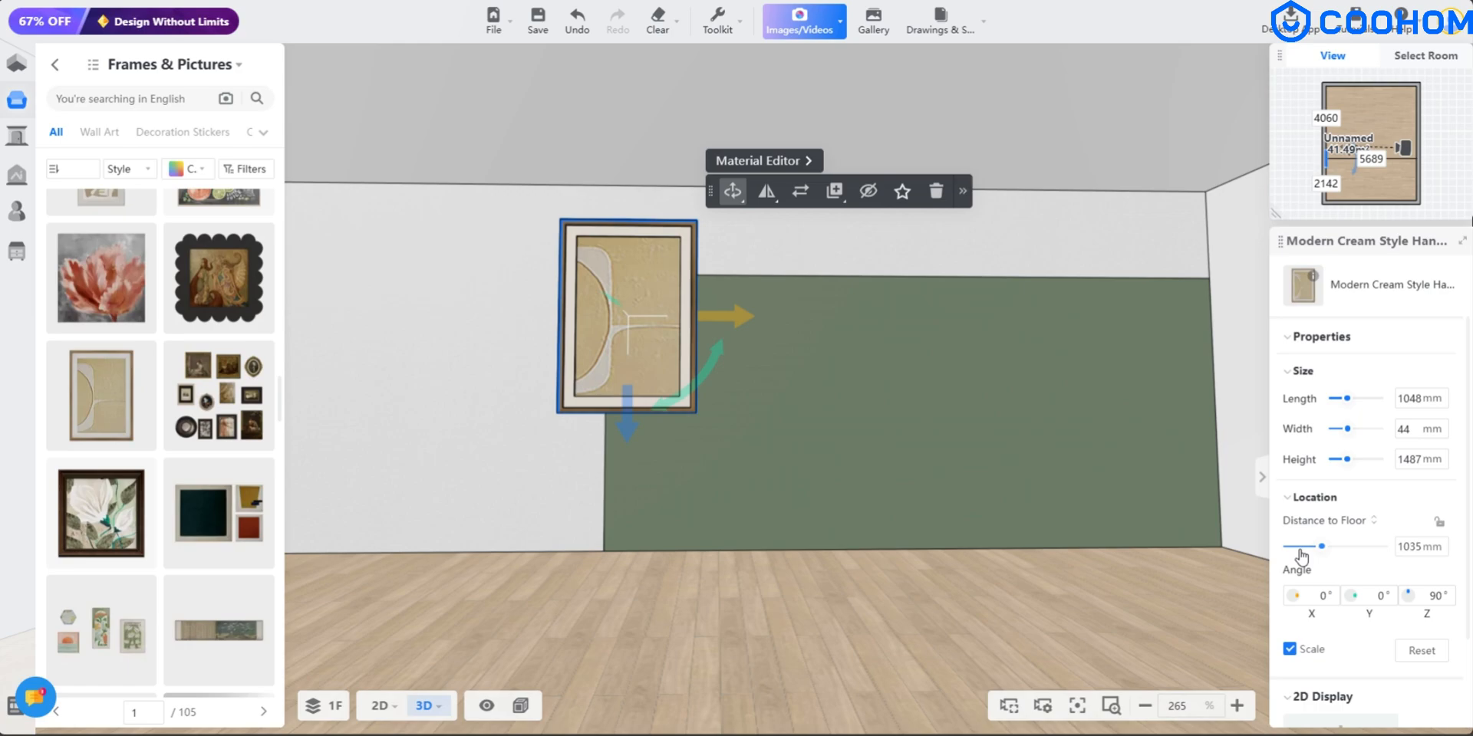
{"action": "left_click_drag", "start_coordinate": [733, 316], "coordinate": [850, 328]}
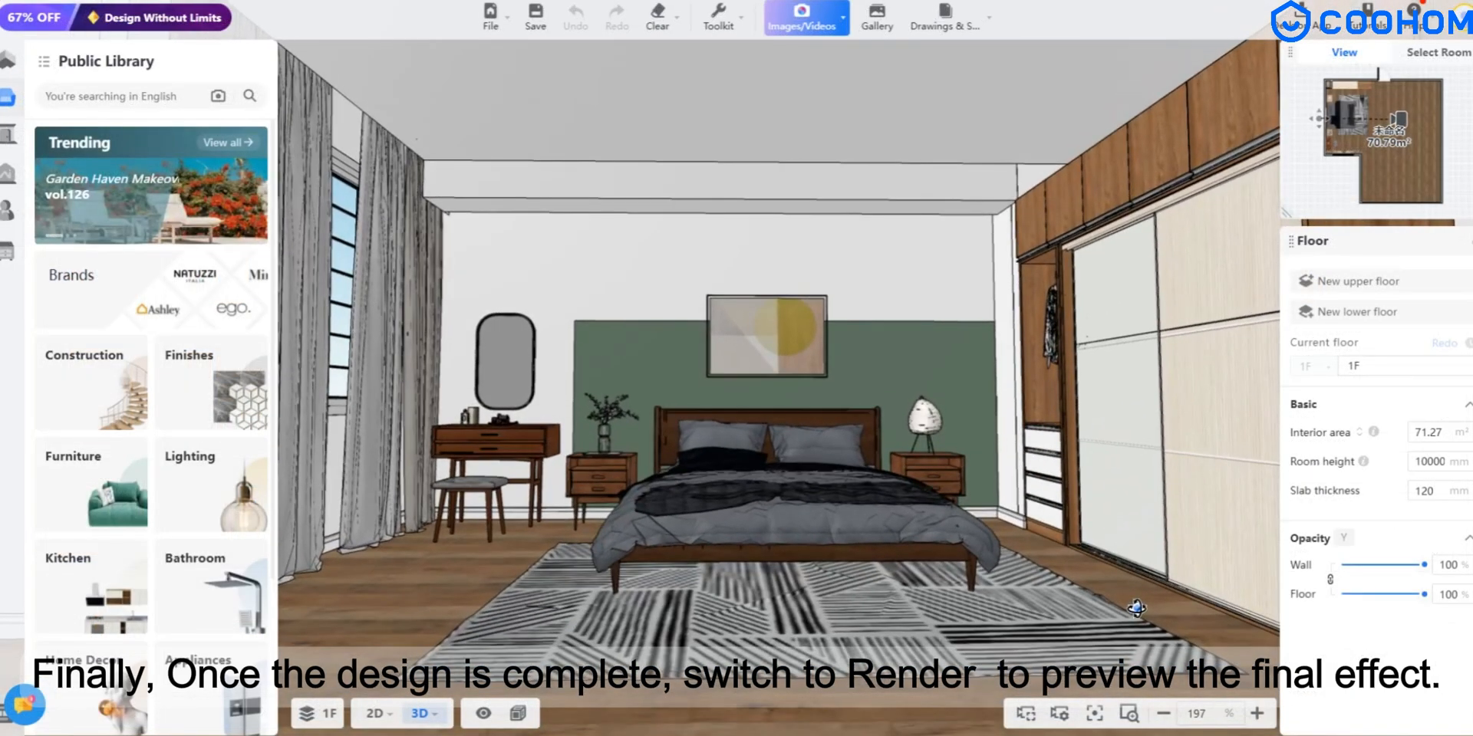
Step: Launch the Perspective view render preview from Images/Videos
{"action": "left_click", "coordinate": [802, 17]}
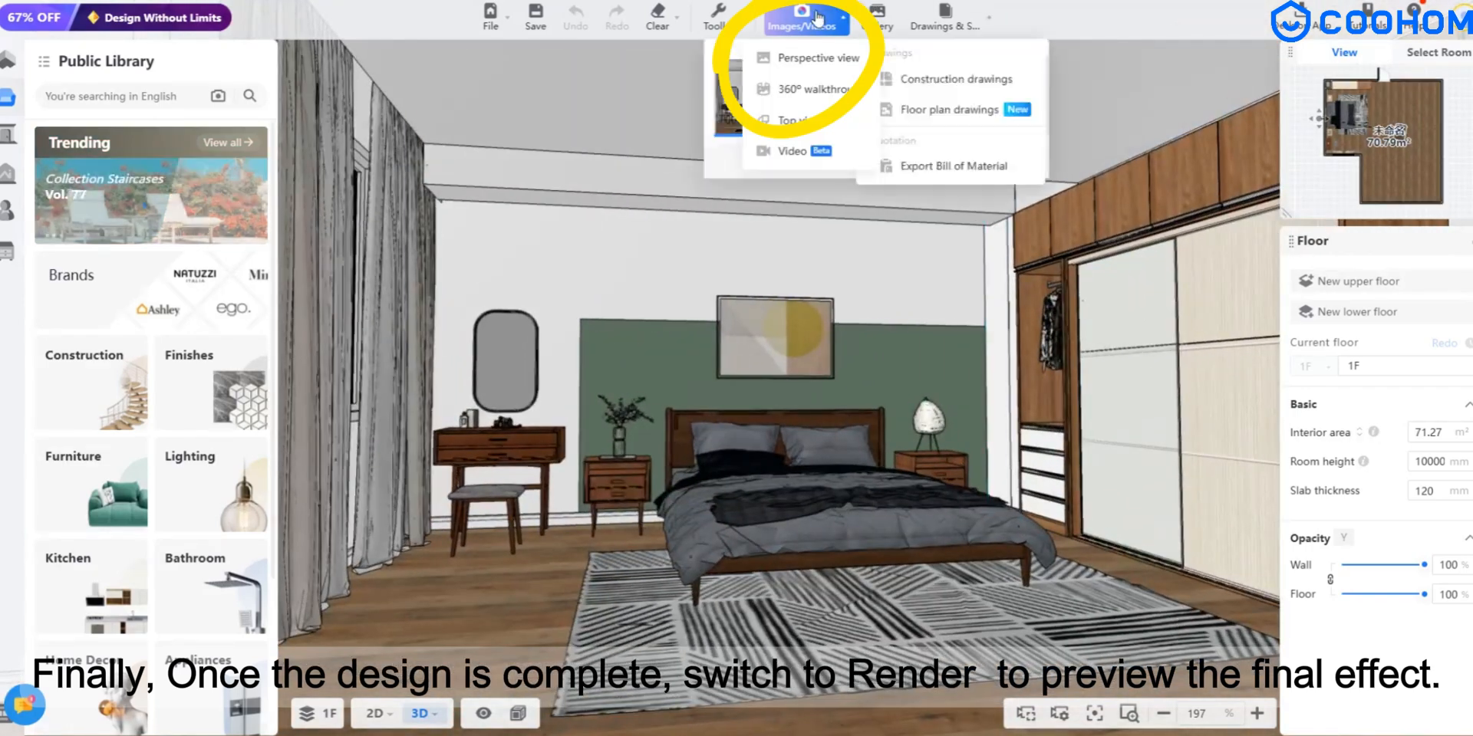
{"action": "left_click", "coordinate": [819, 57]}
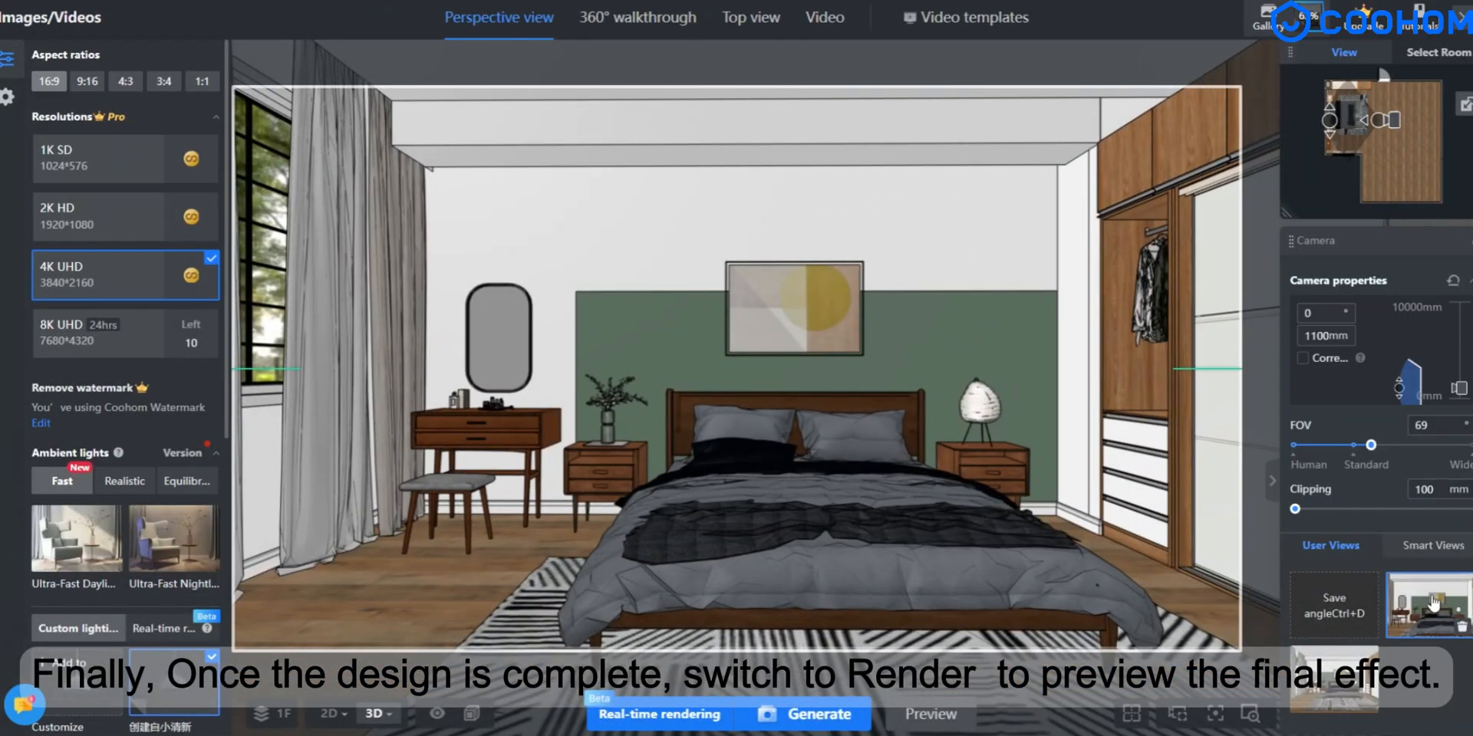